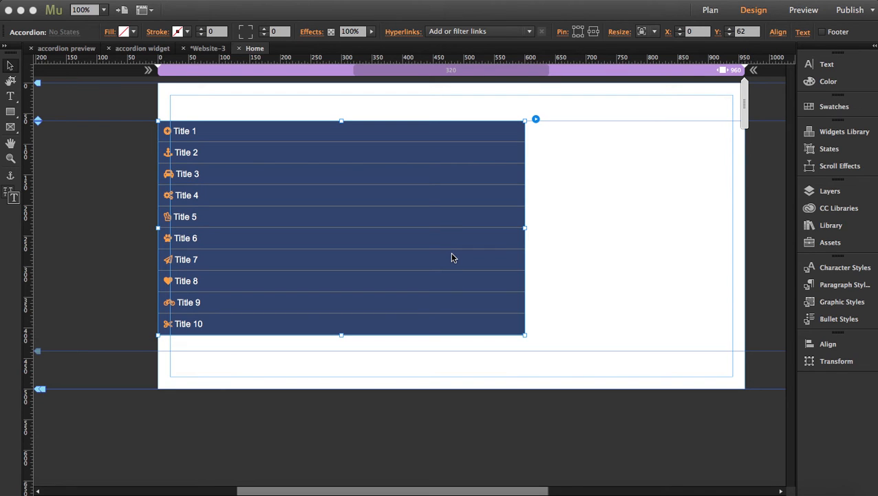
mouse_move(425, 242)
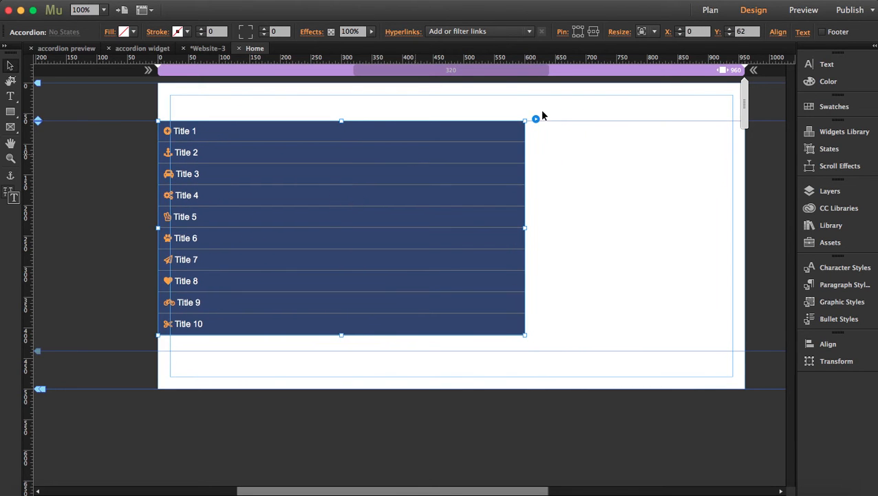
mouse_move(537, 121)
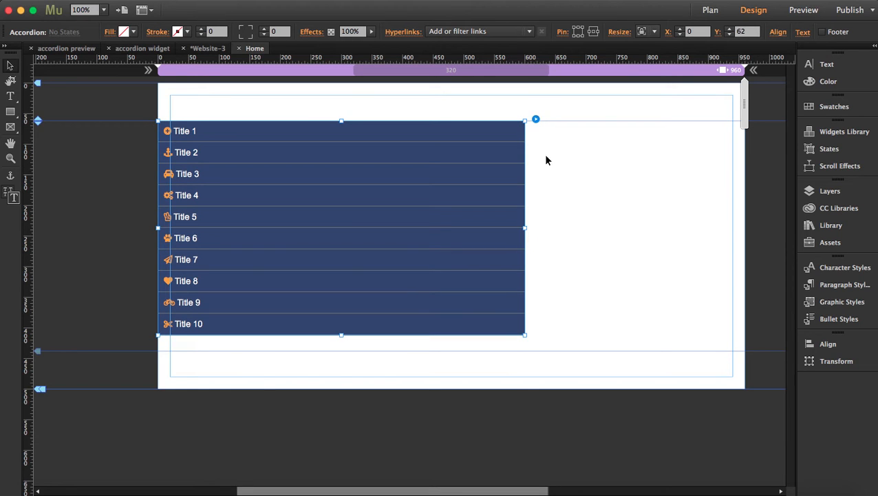
mouse_move(537, 121)
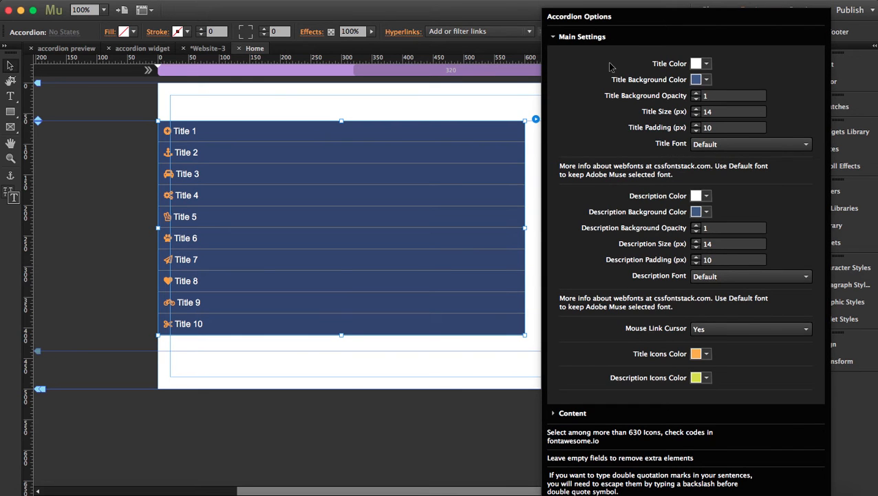
mouse_move(672, 85)
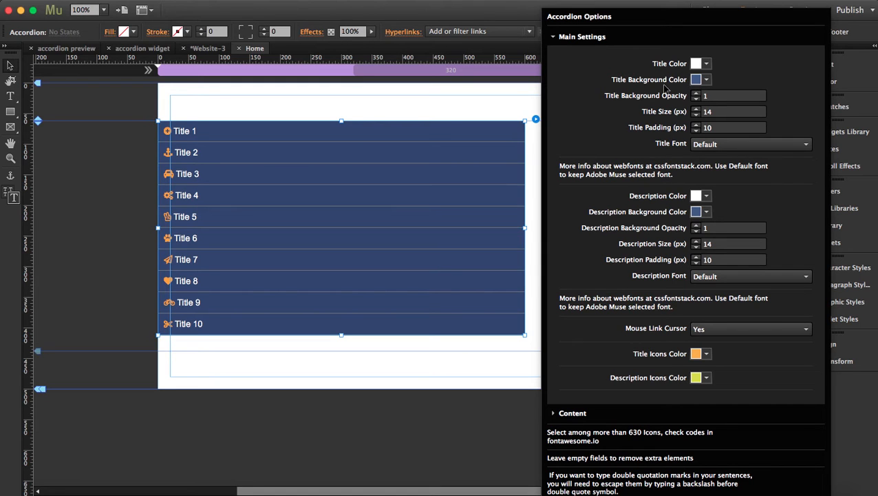
Step: Set the accordion's Title Background Color to purple and Title Size to 20 px
click(705, 78)
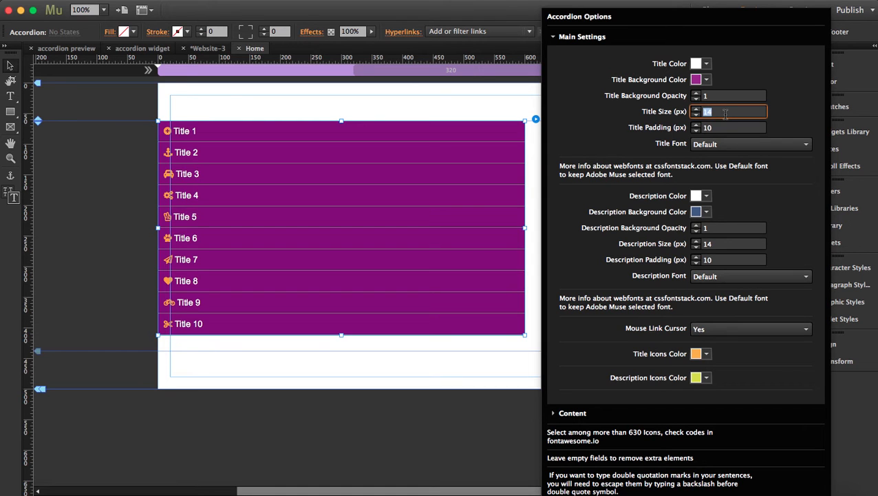
text(20)
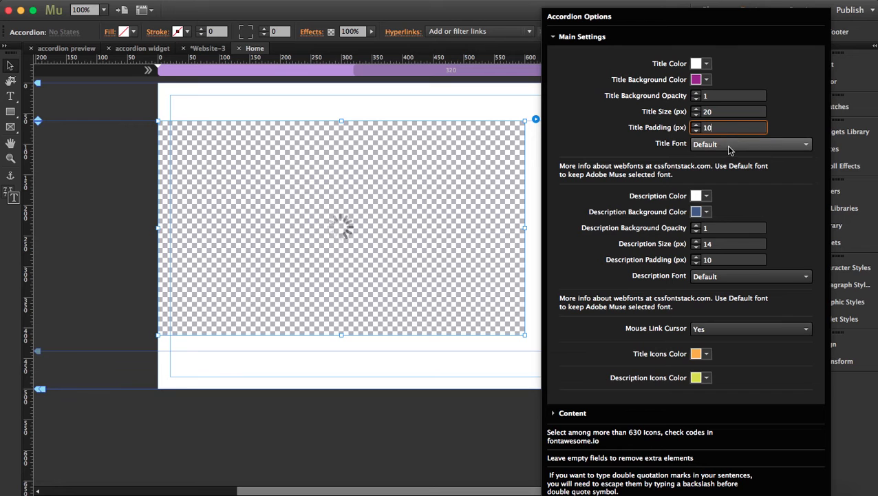
click(806, 145)
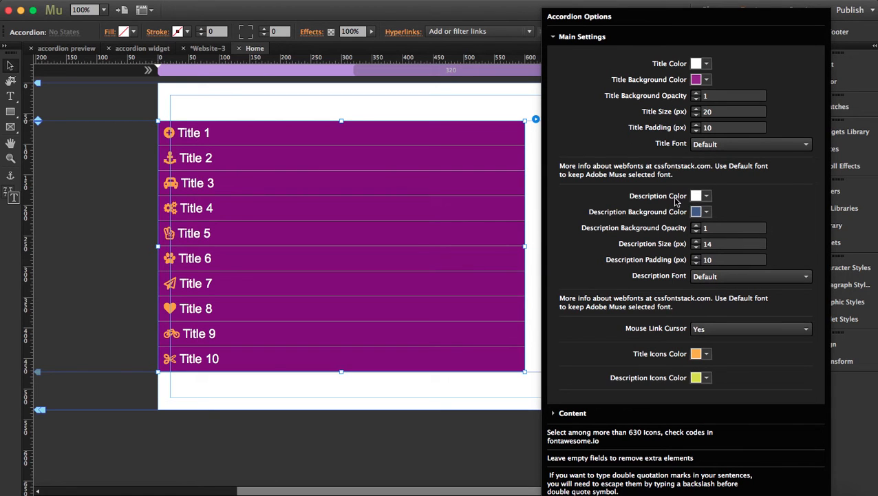
mouse_move(658, 218)
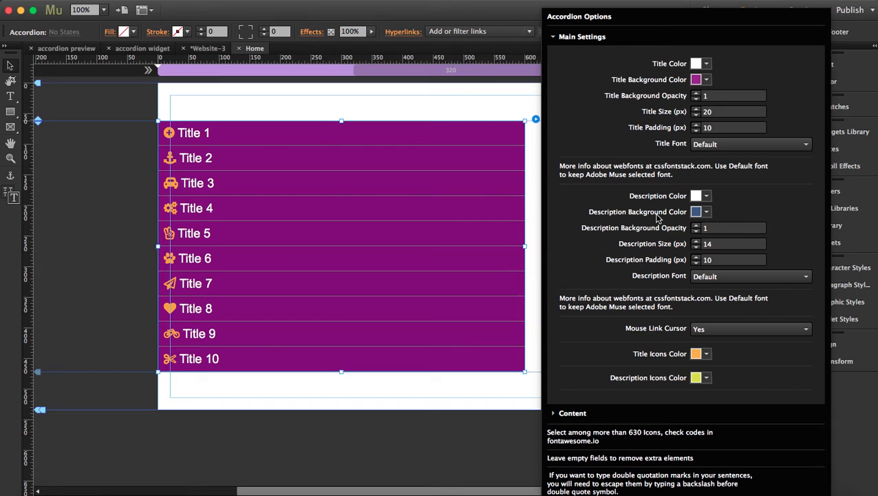
mouse_move(708, 212)
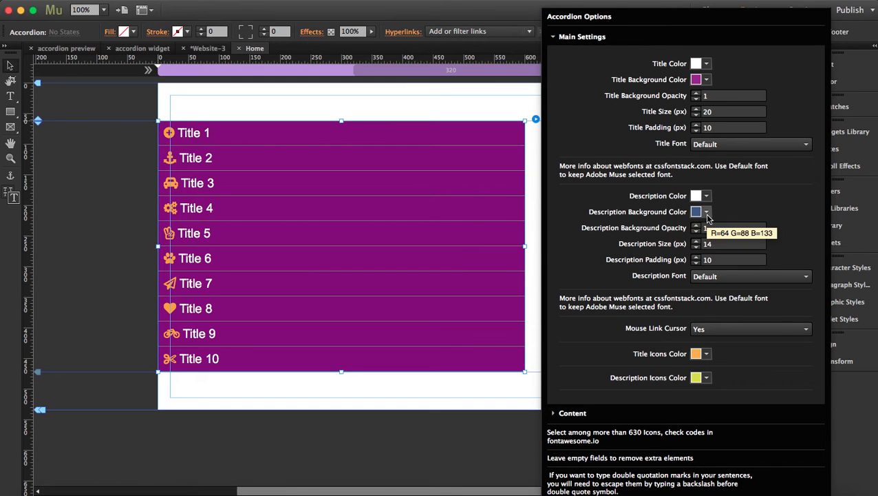
Step: Set the Description Background Color to the orange swatch
click(705, 212)
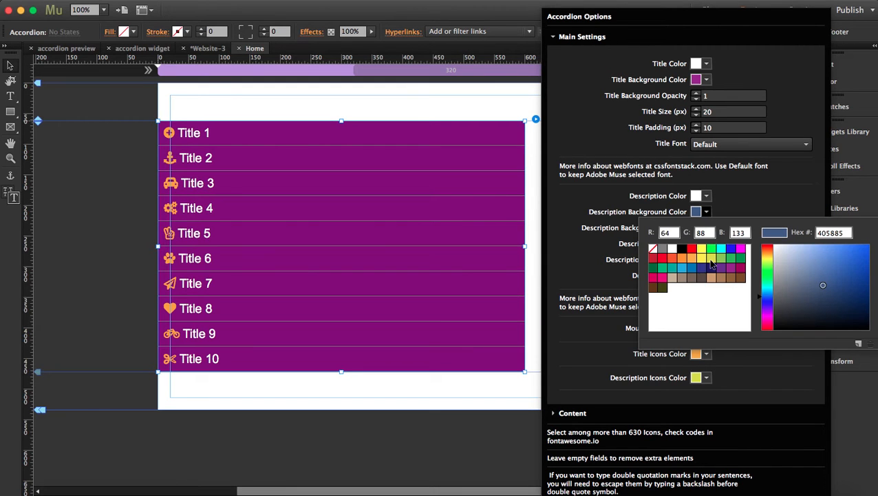
mouse_move(685, 267)
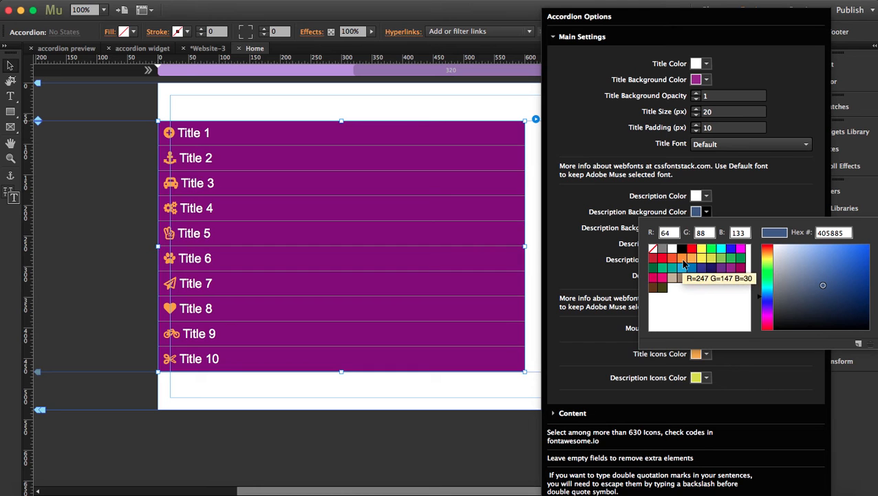
click(683, 260)
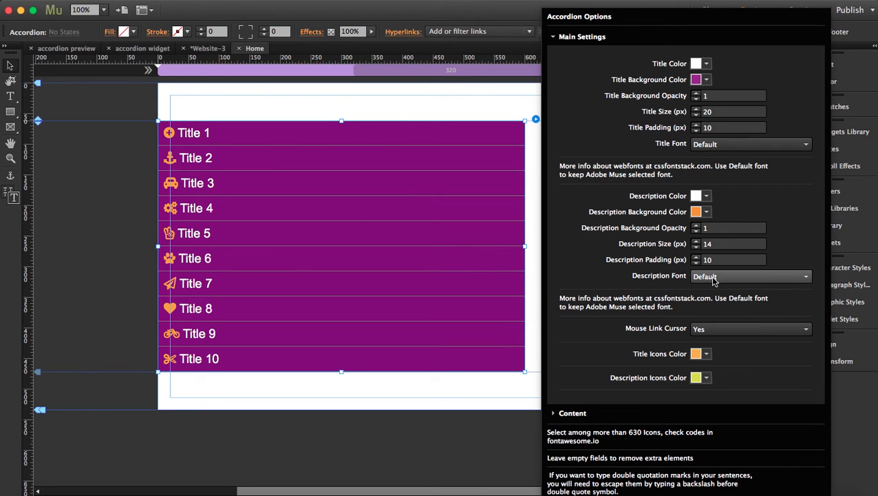
mouse_move(738, 285)
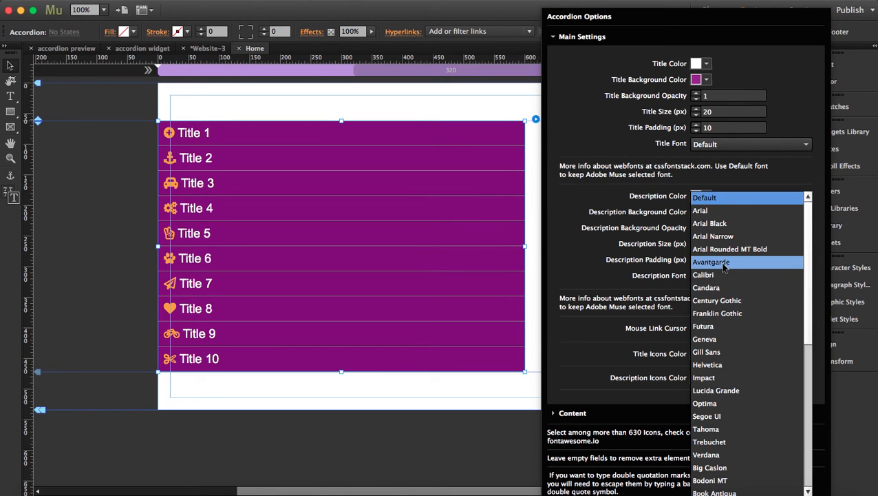
Step: Choose Avantgarde as the accordion's Description Font
click(711, 262)
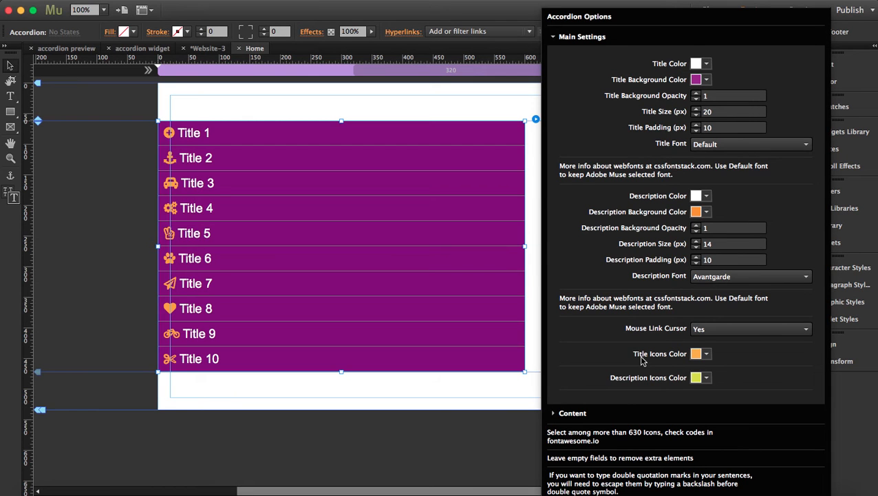
mouse_move(658, 360)
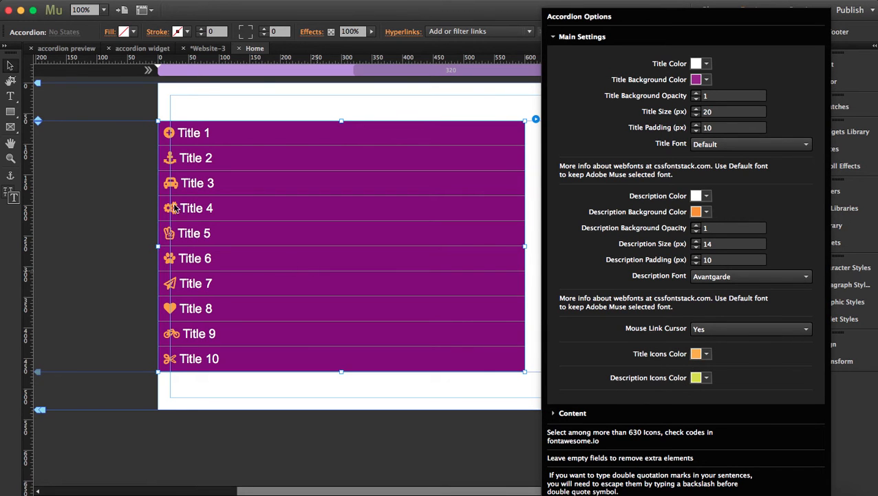
mouse_move(174, 131)
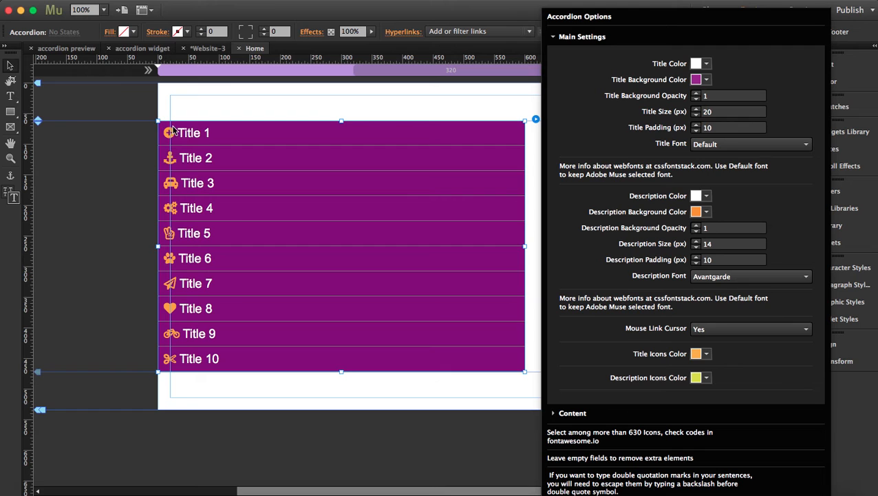
mouse_move(383, 234)
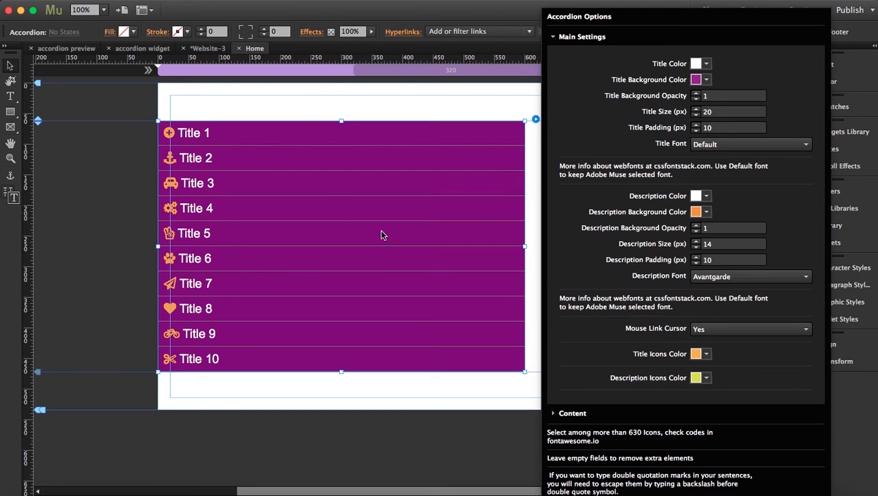
mouse_move(239, 146)
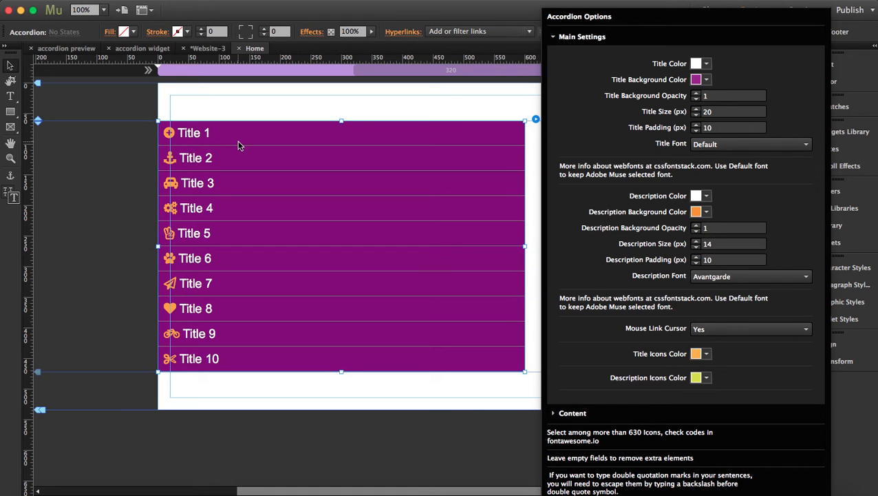
mouse_move(545, 39)
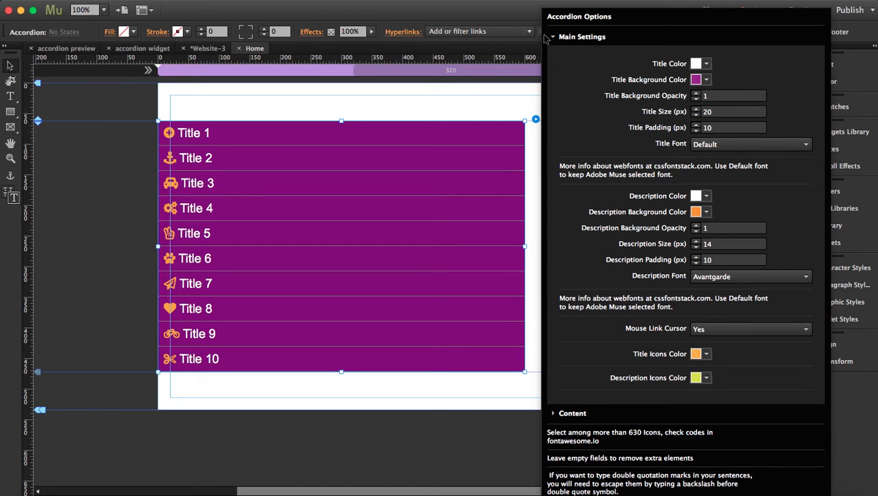
Step: Collapse Main Settings, expand Content and focus the Description 1 field
click(553, 36)
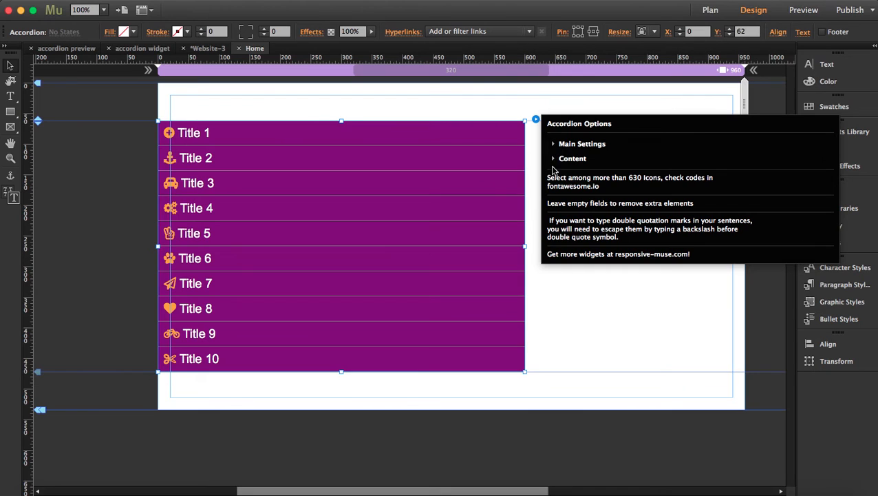
click(572, 157)
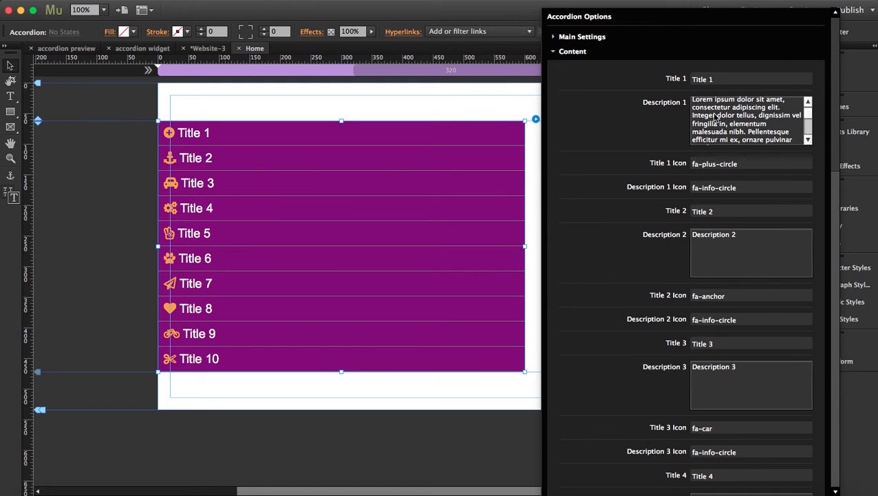
click(697, 102)
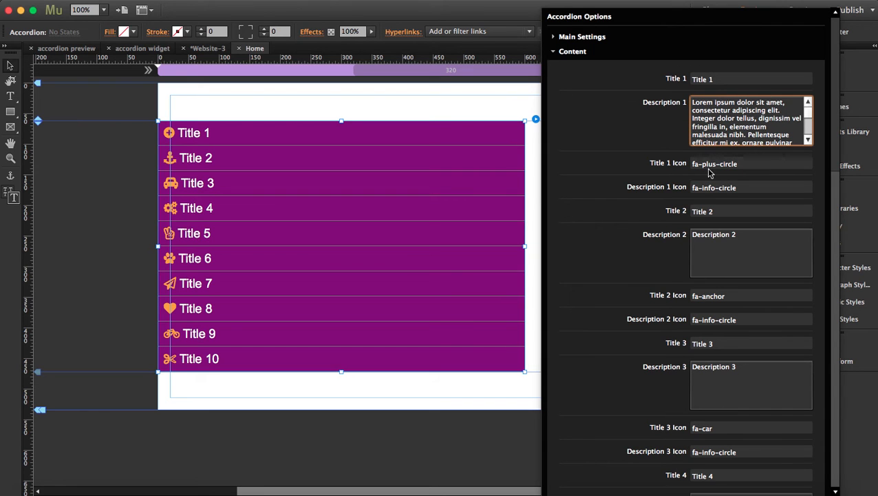
mouse_move(687, 171)
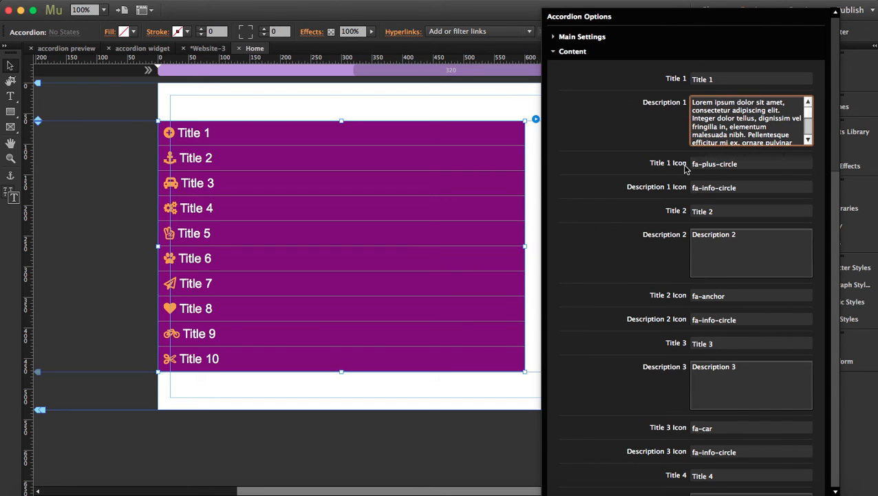
mouse_move(674, 186)
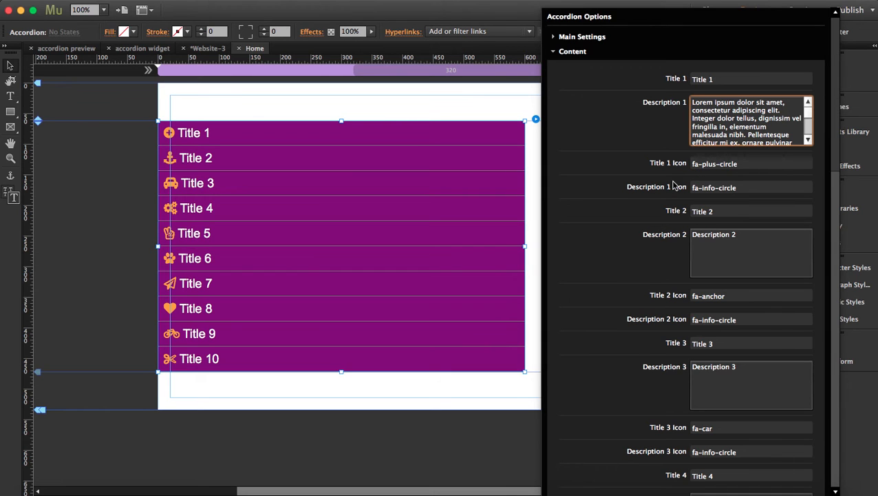
mouse_move(722, 208)
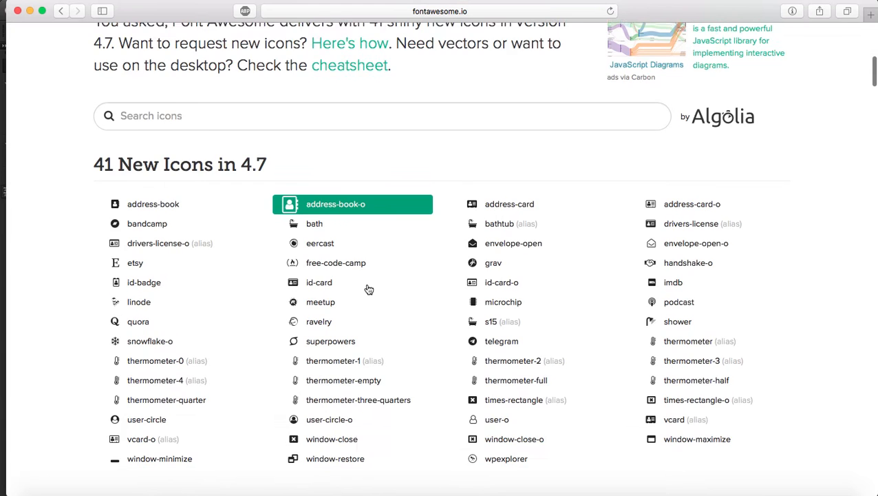
Step: Scroll fontawesome.io to Web Application Icons and view the bar-chart icon page
scroll(down, 3)
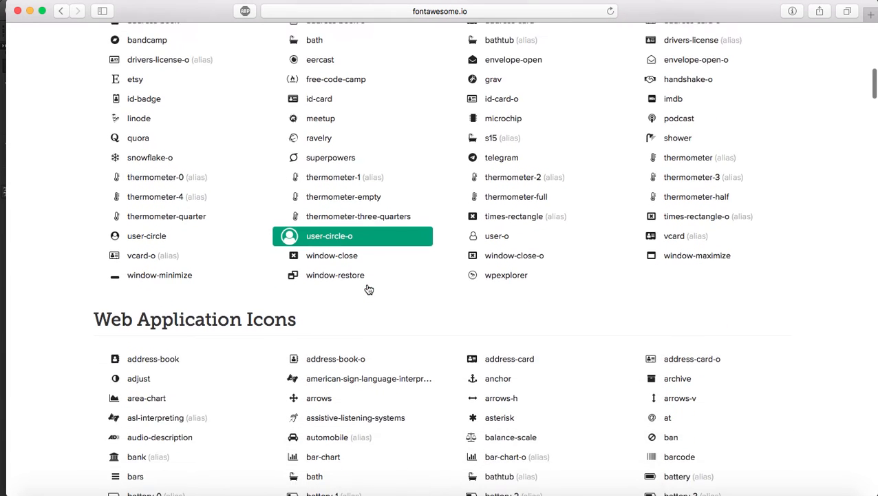
scroll(down, 3)
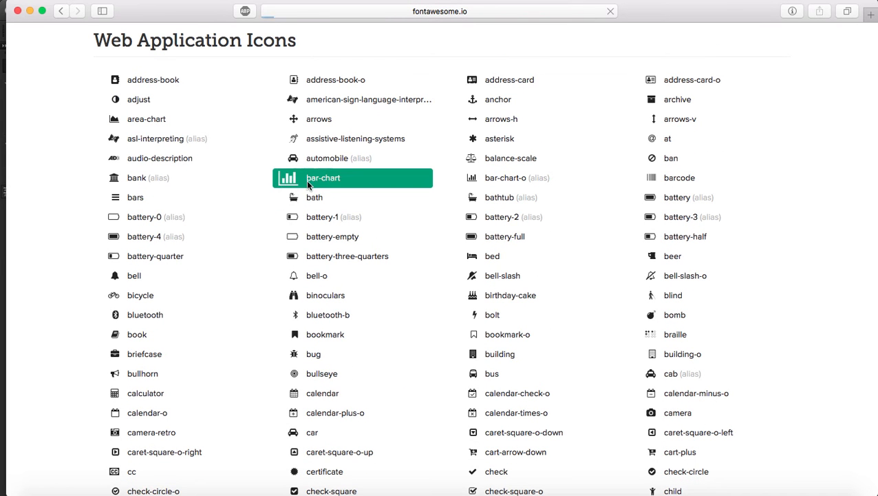
click(324, 177)
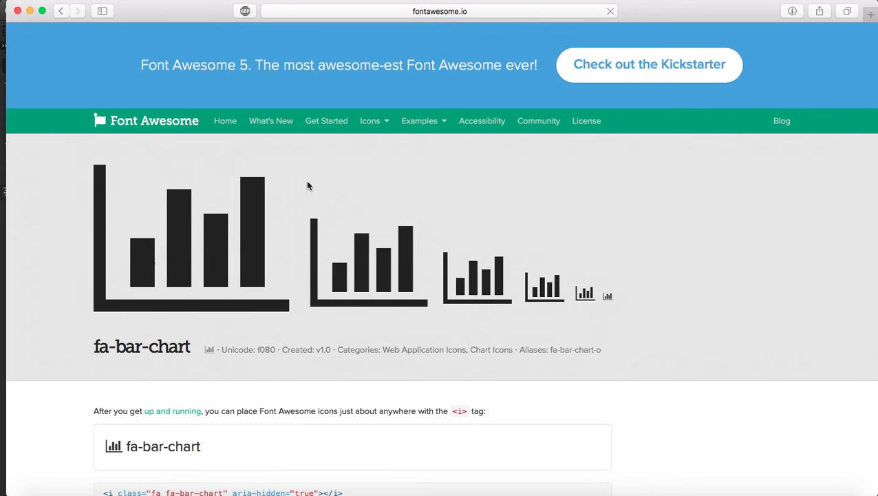
scroll(down, 3)
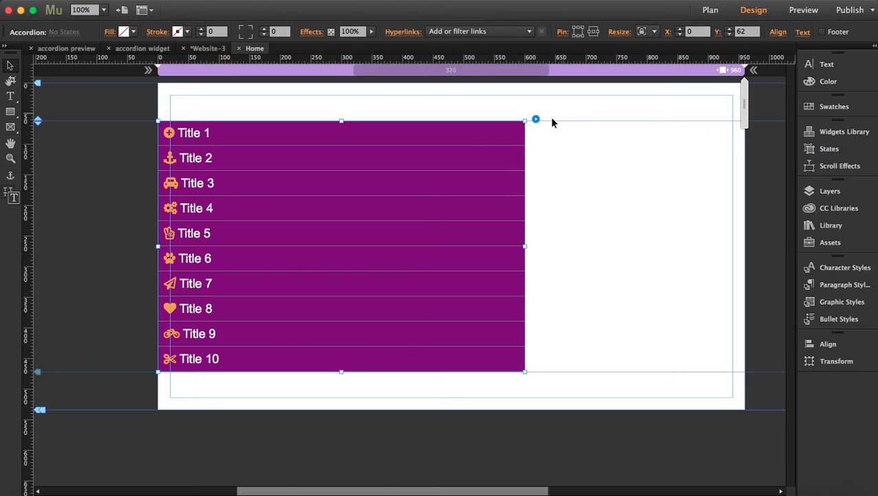
mouse_move(538, 129)
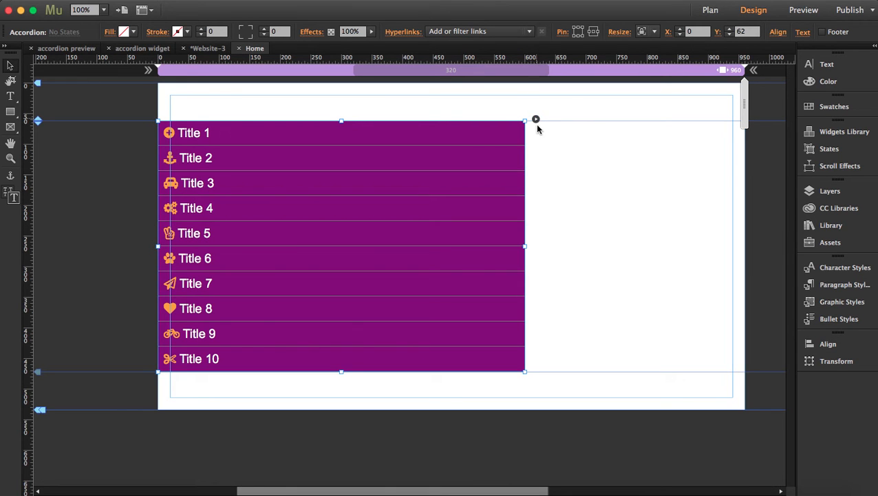
Step: Replace the Title 1 icon code with fa-bar-chart in the accordion's Content options
click(537, 118)
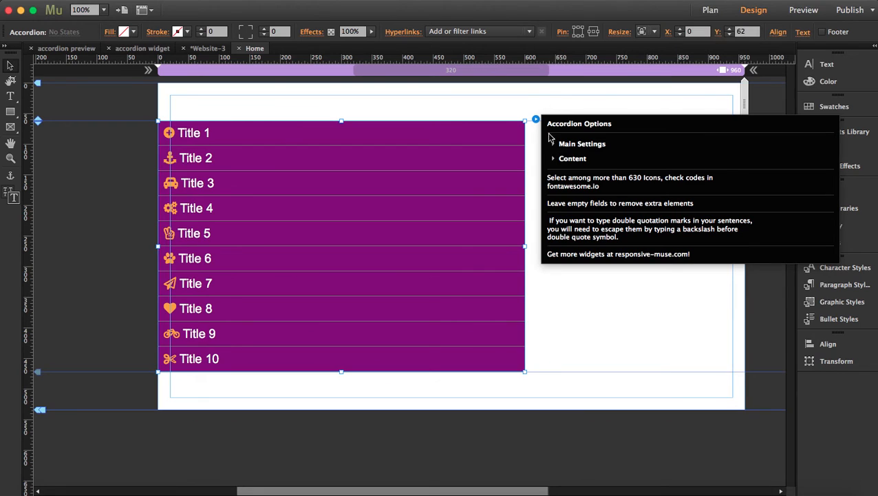
click(573, 157)
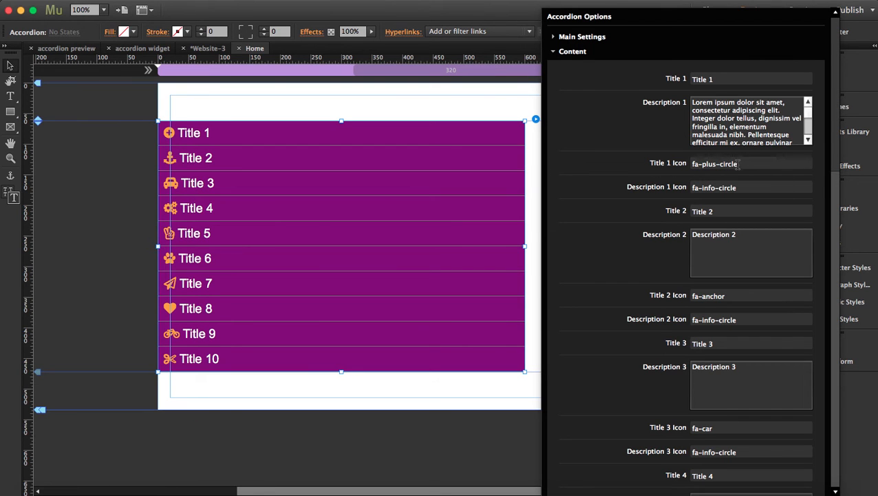
click(750, 164)
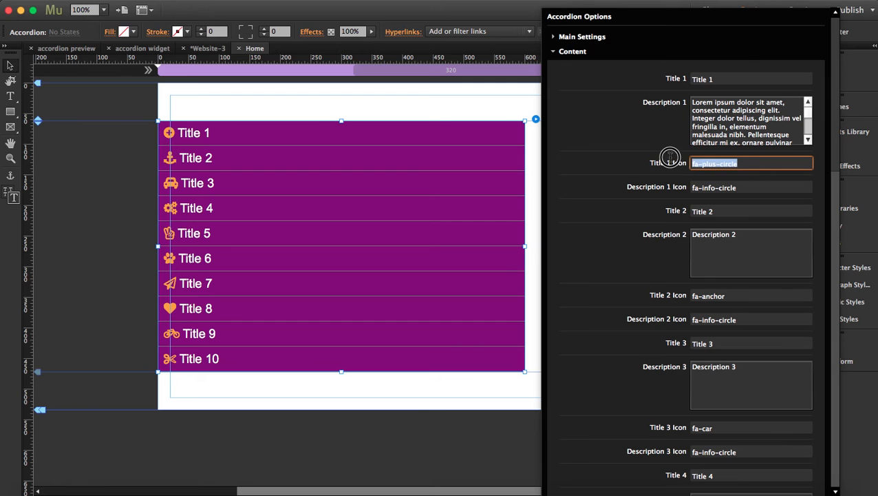
text(fa-bar-chart)
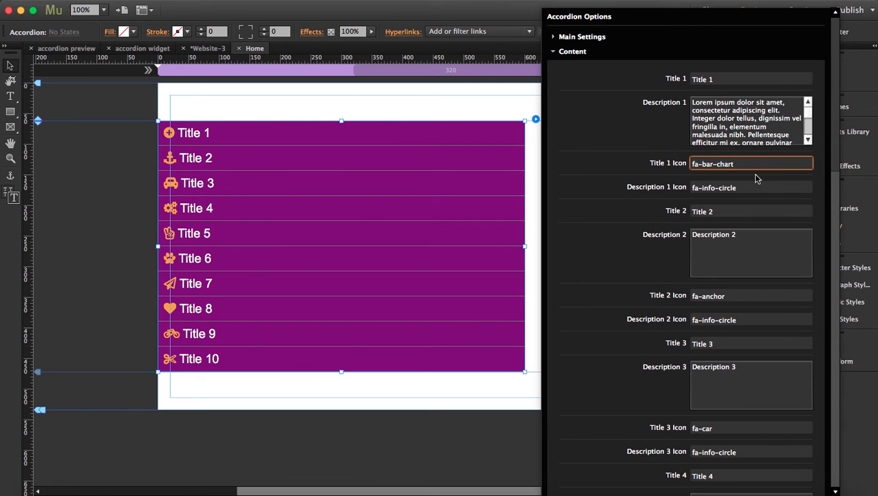
click(750, 187)
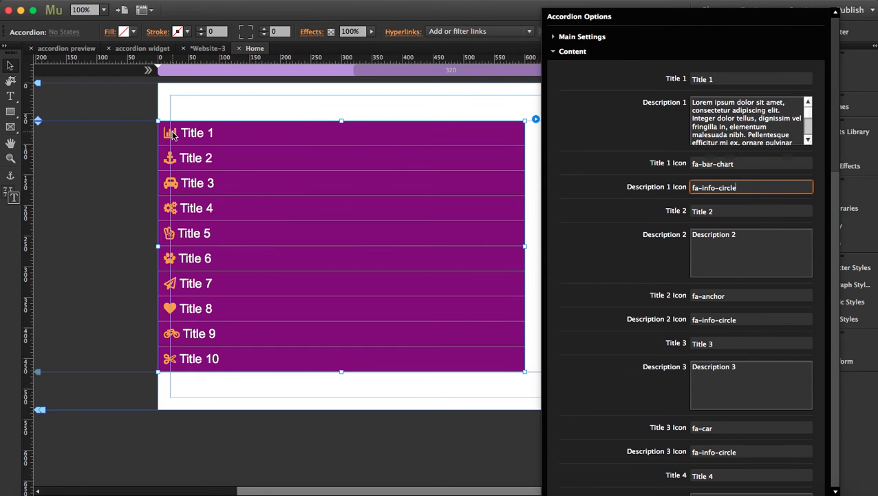
mouse_move(774, 239)
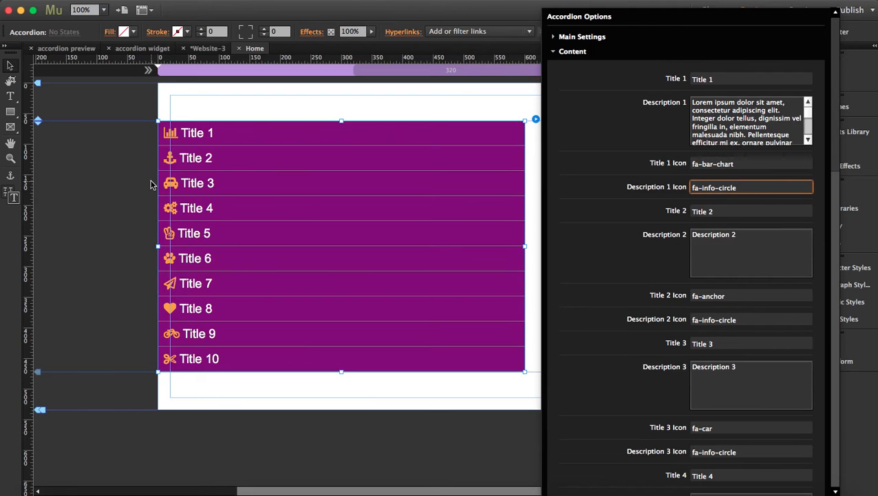
mouse_move(366, 188)
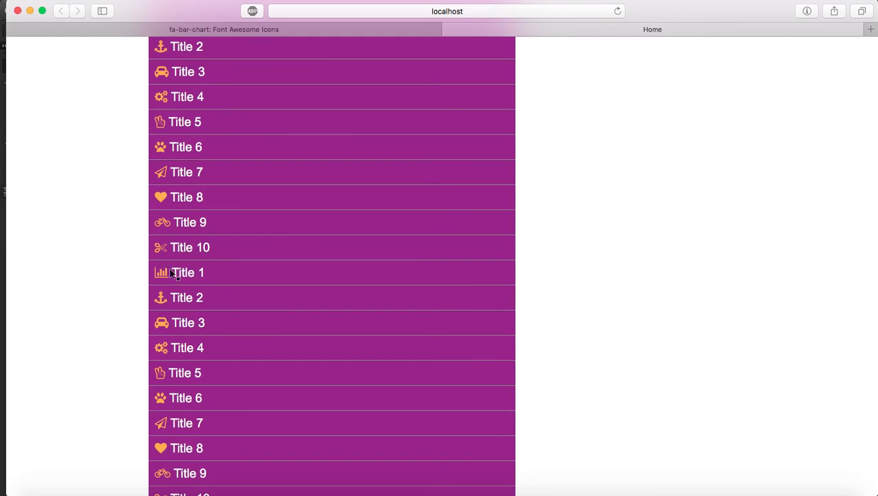
mouse_move(225, 107)
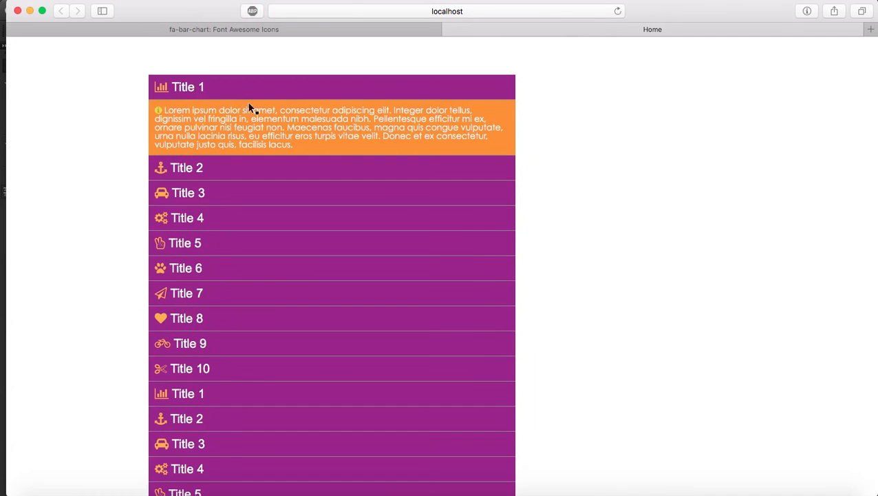
mouse_move(504, 117)
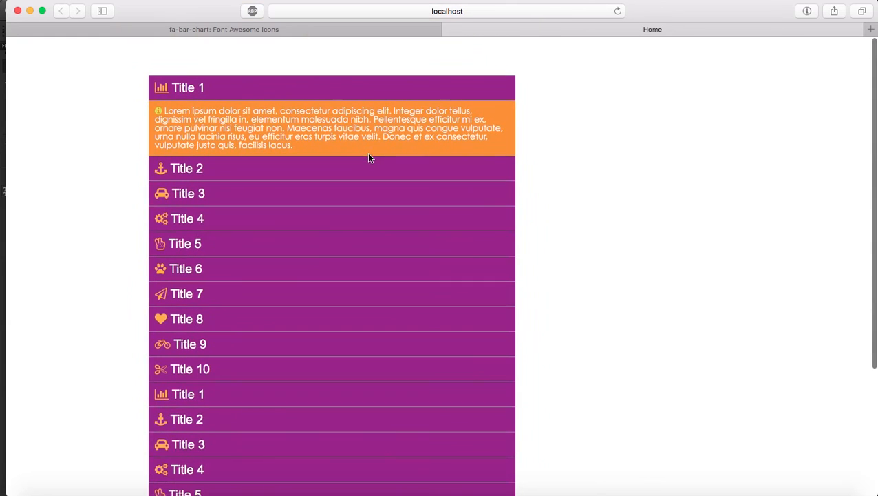
Step: Scroll the localhost preview down through both stacked accordions
scroll(down, 3)
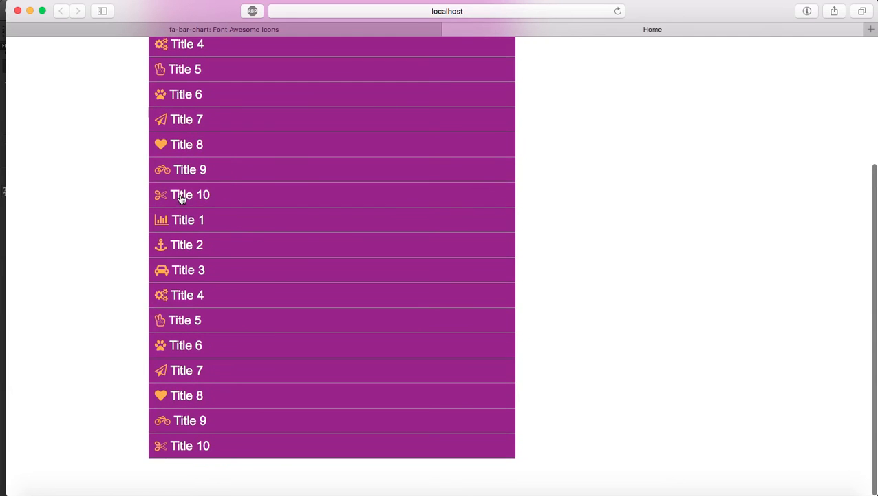
mouse_move(251, 198)
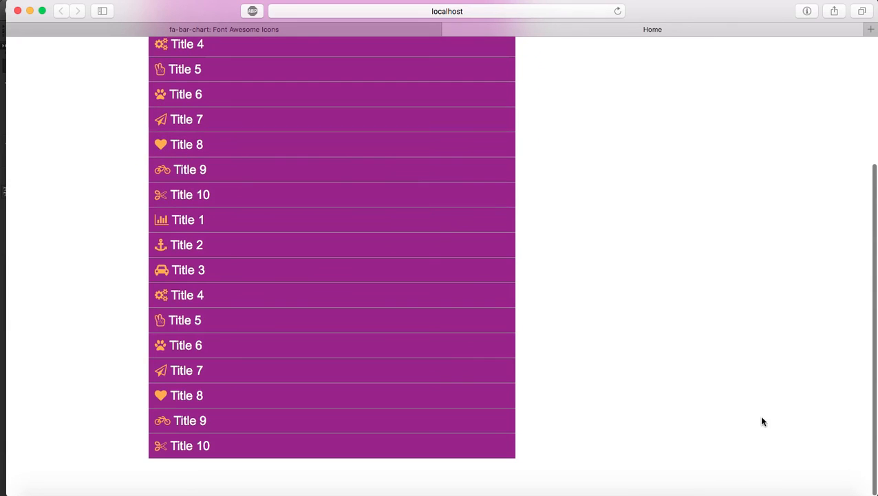
mouse_move(377, 378)
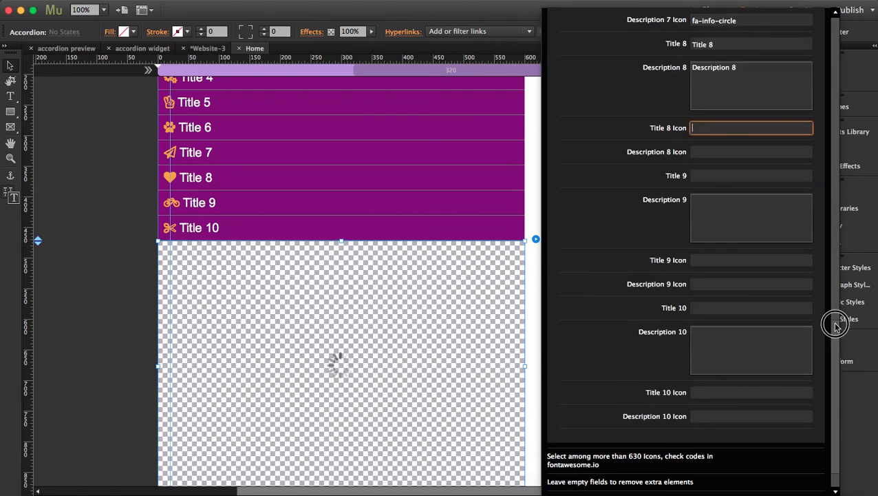
Step: Clear the seventh and sixth items' description text in the second accordion's Content
scroll(down, 3)
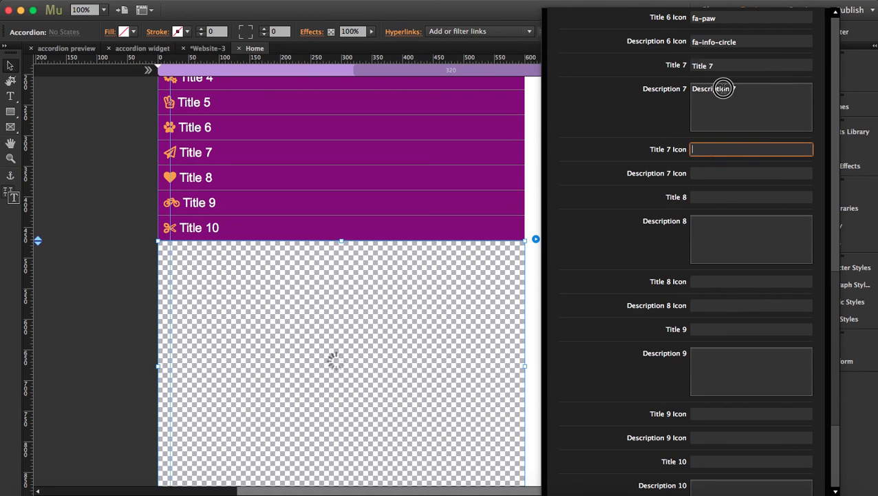
click(750, 65)
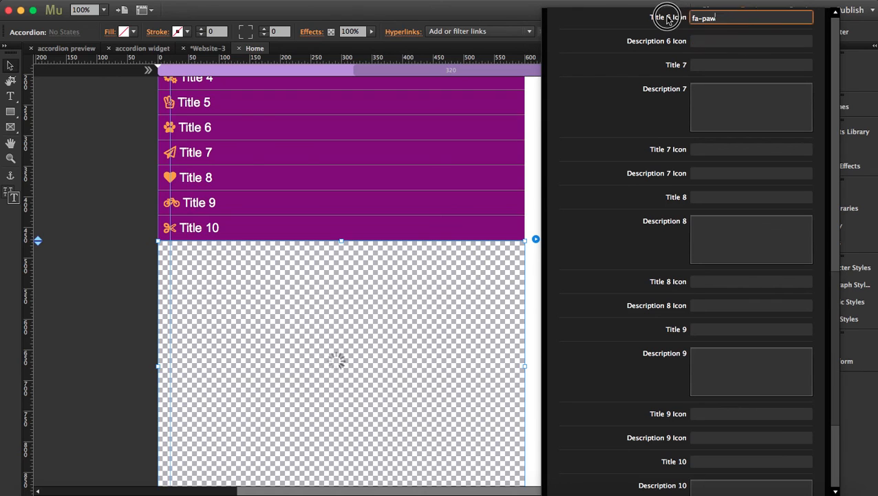
scroll(down, 3)
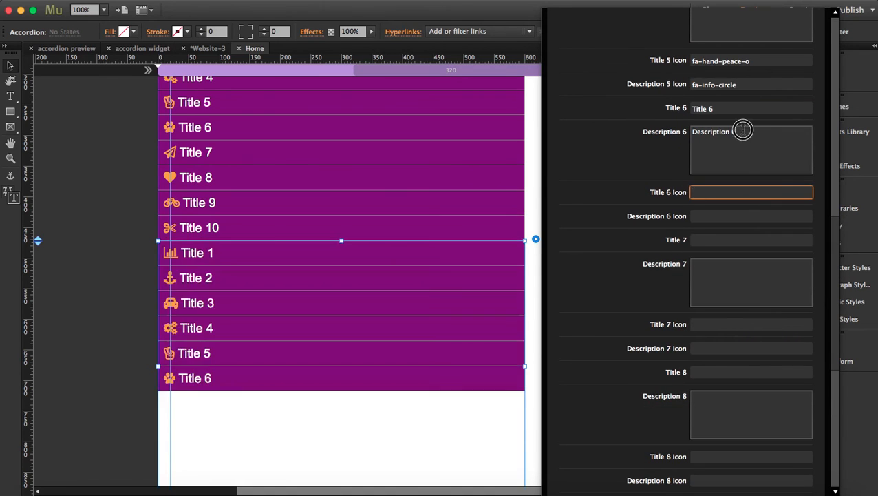
click(750, 107)
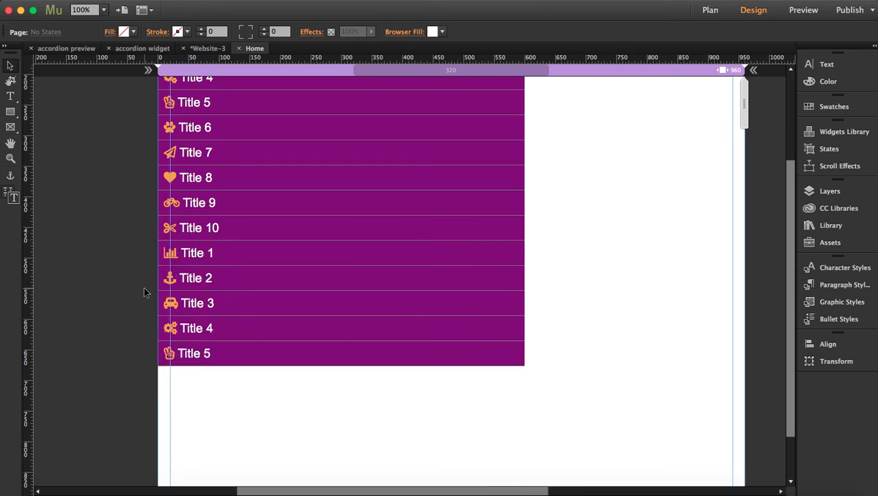
scroll(down, 3)
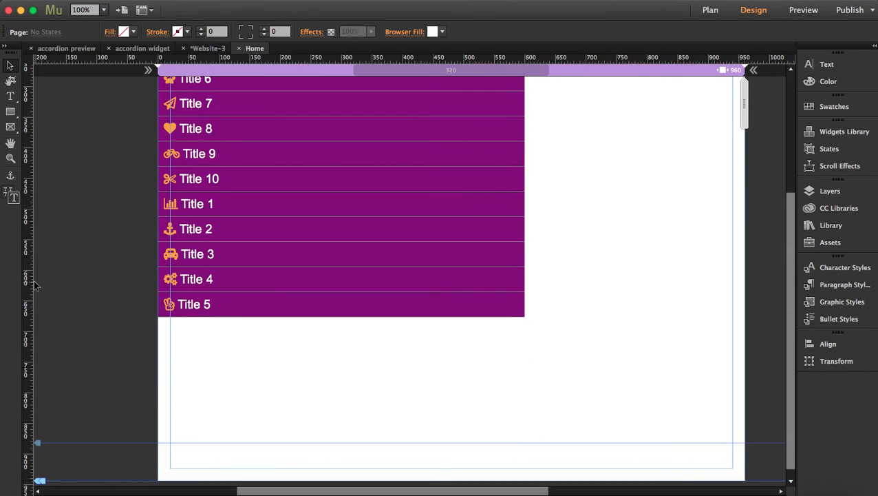
click(804, 10)
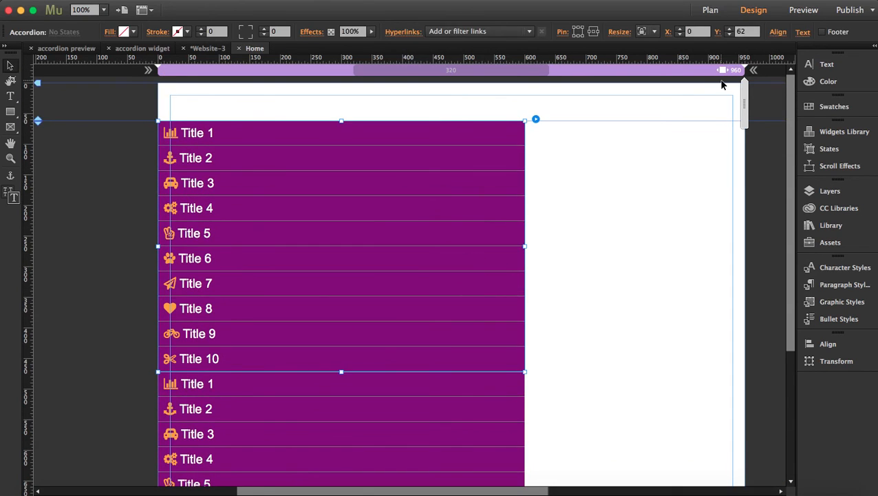
Step: Set the top accordion's Resize to Stretch to Browser Width, then select the lower one
click(653, 31)
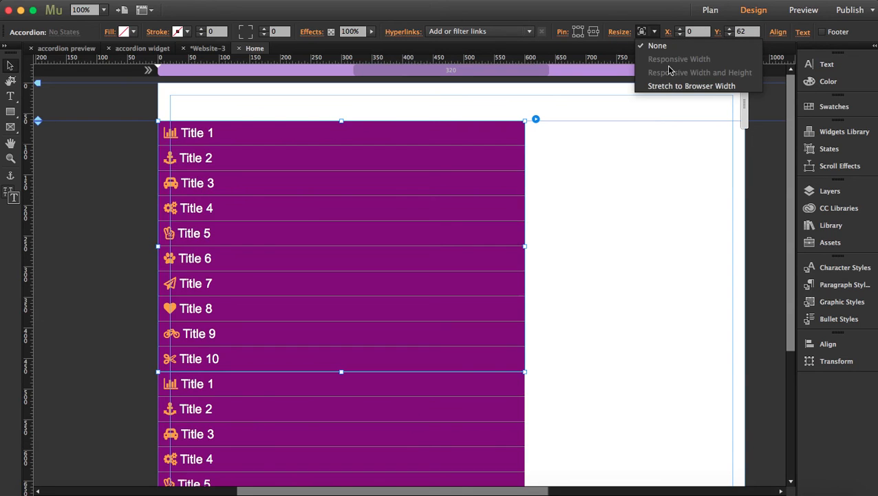
click(691, 85)
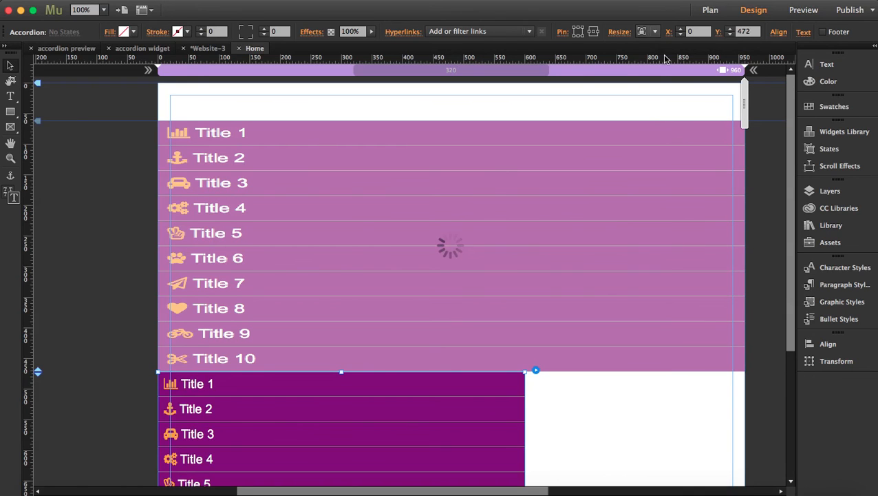
click(642, 32)
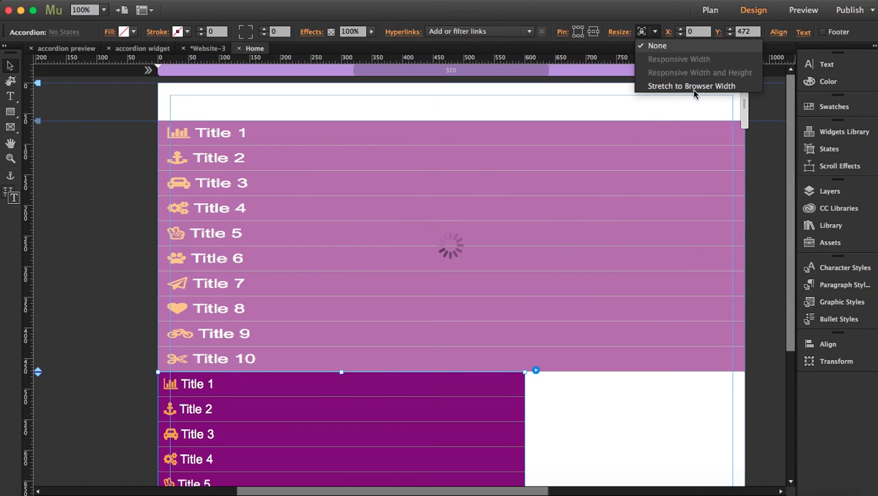